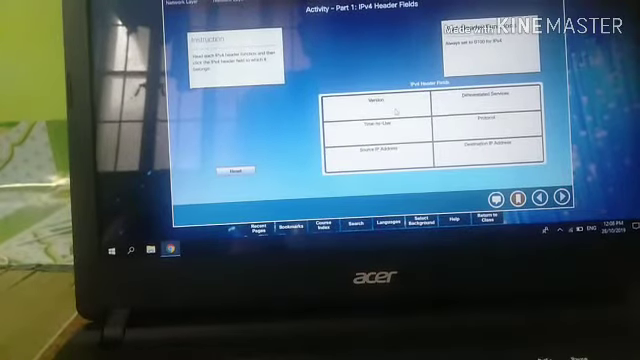
Match 'Always set to 0100 for IPv4' to the Version field and dismiss the Incorrect message
{"action": "left_click", "coordinate": [368, 102]}
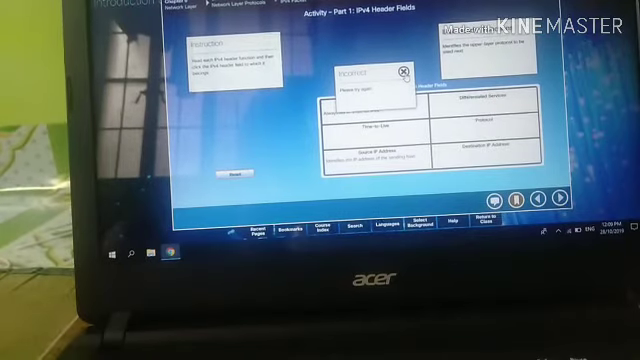
{"action": "left_click", "coordinate": [399, 75]}
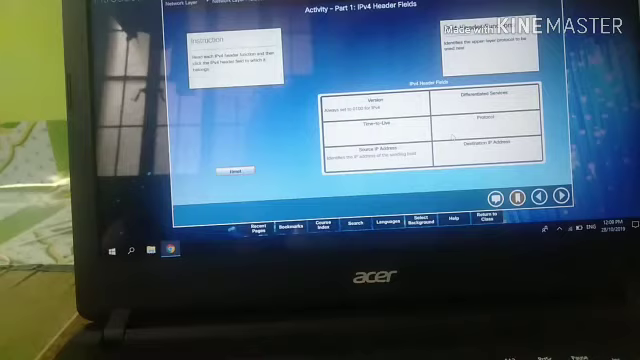